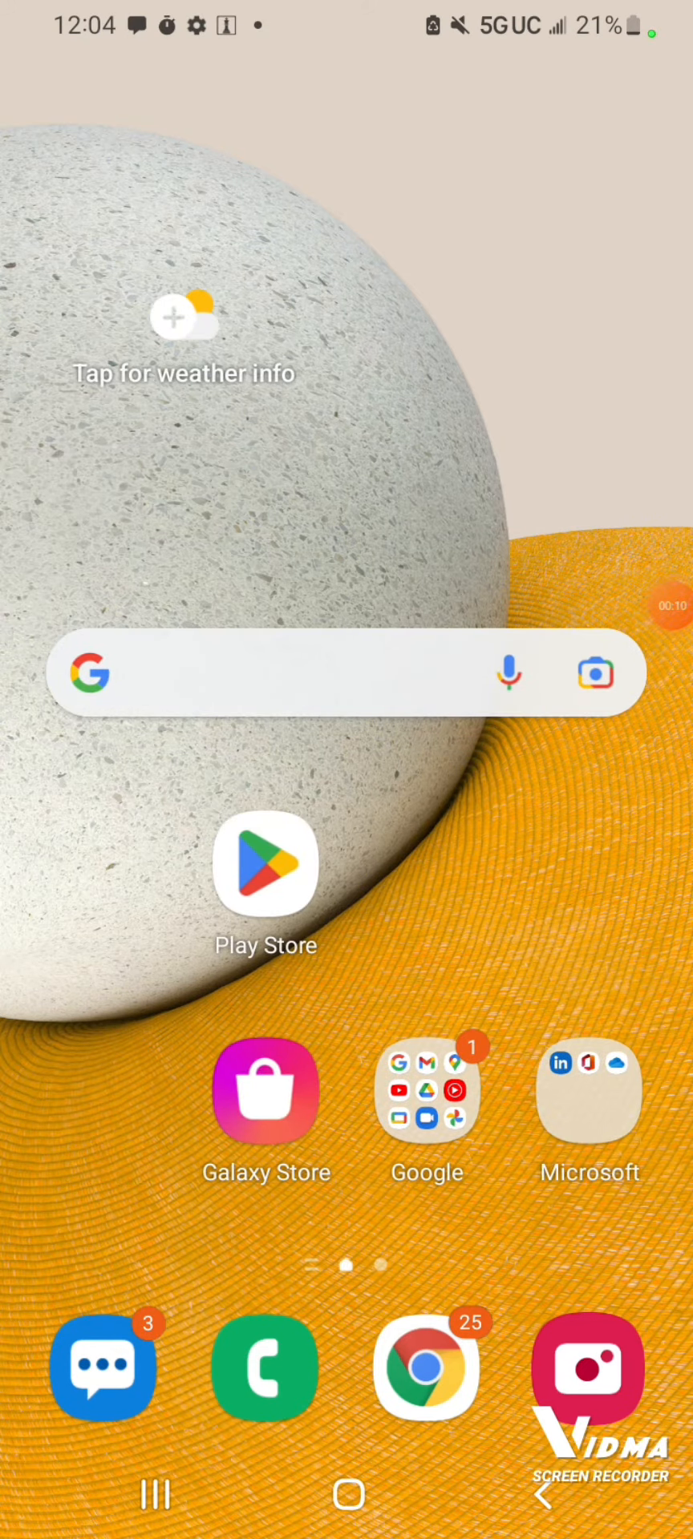
pyautogui.scroll(3)
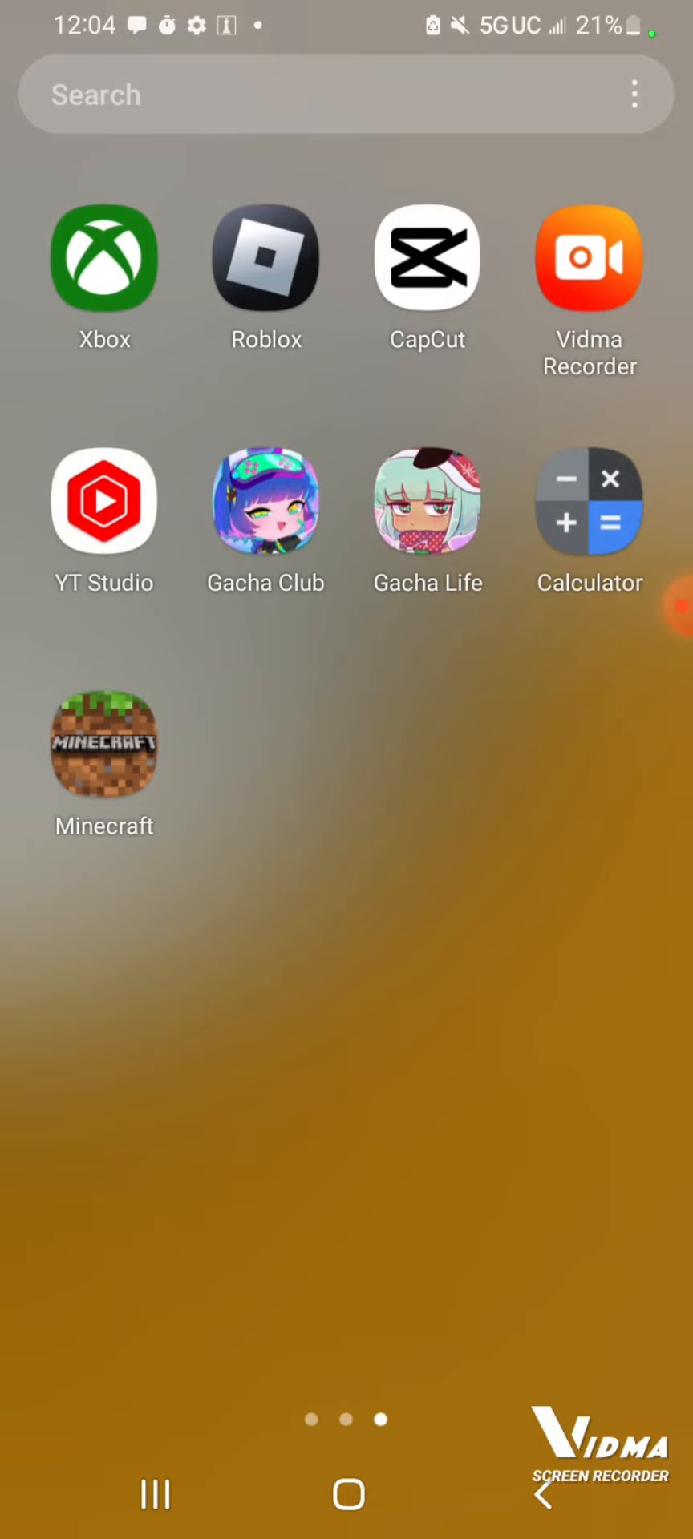
pyautogui.hscroll(3)
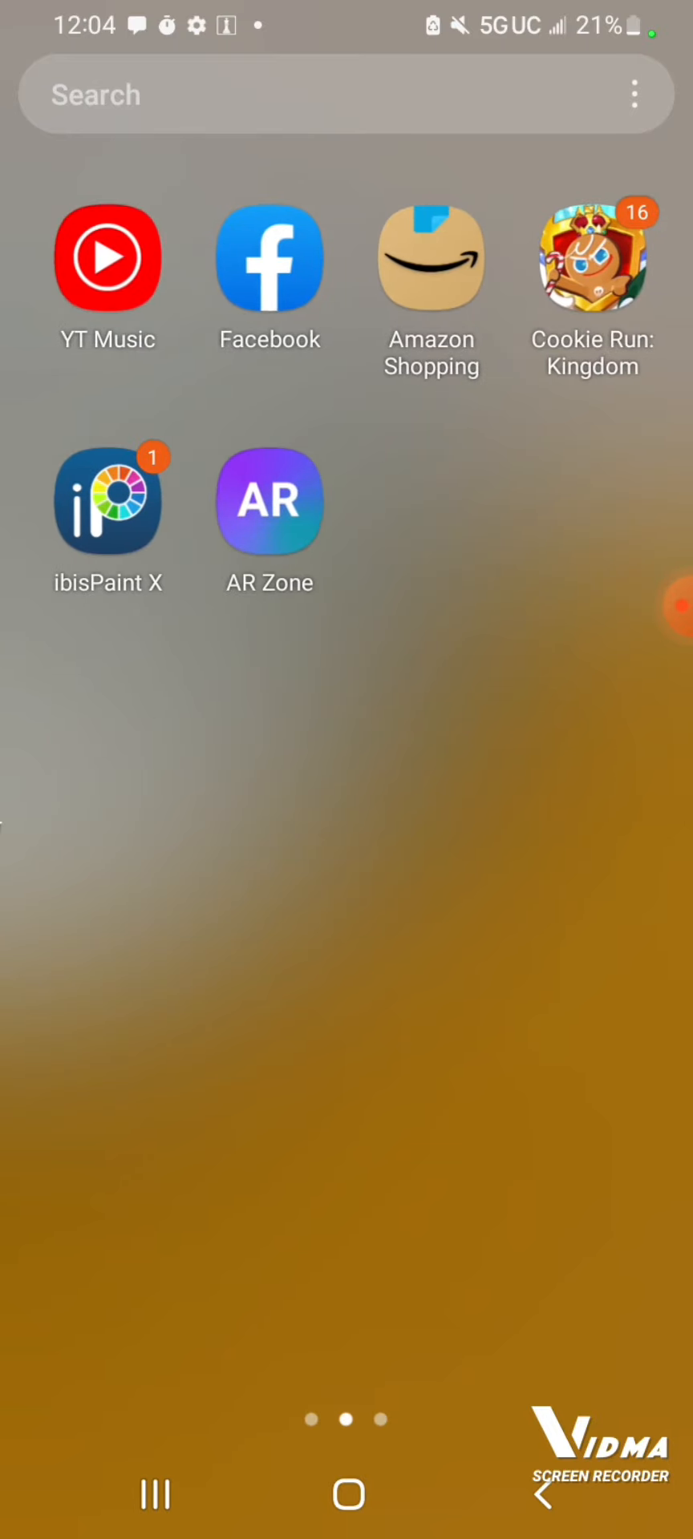
pyautogui.hscroll(-3)
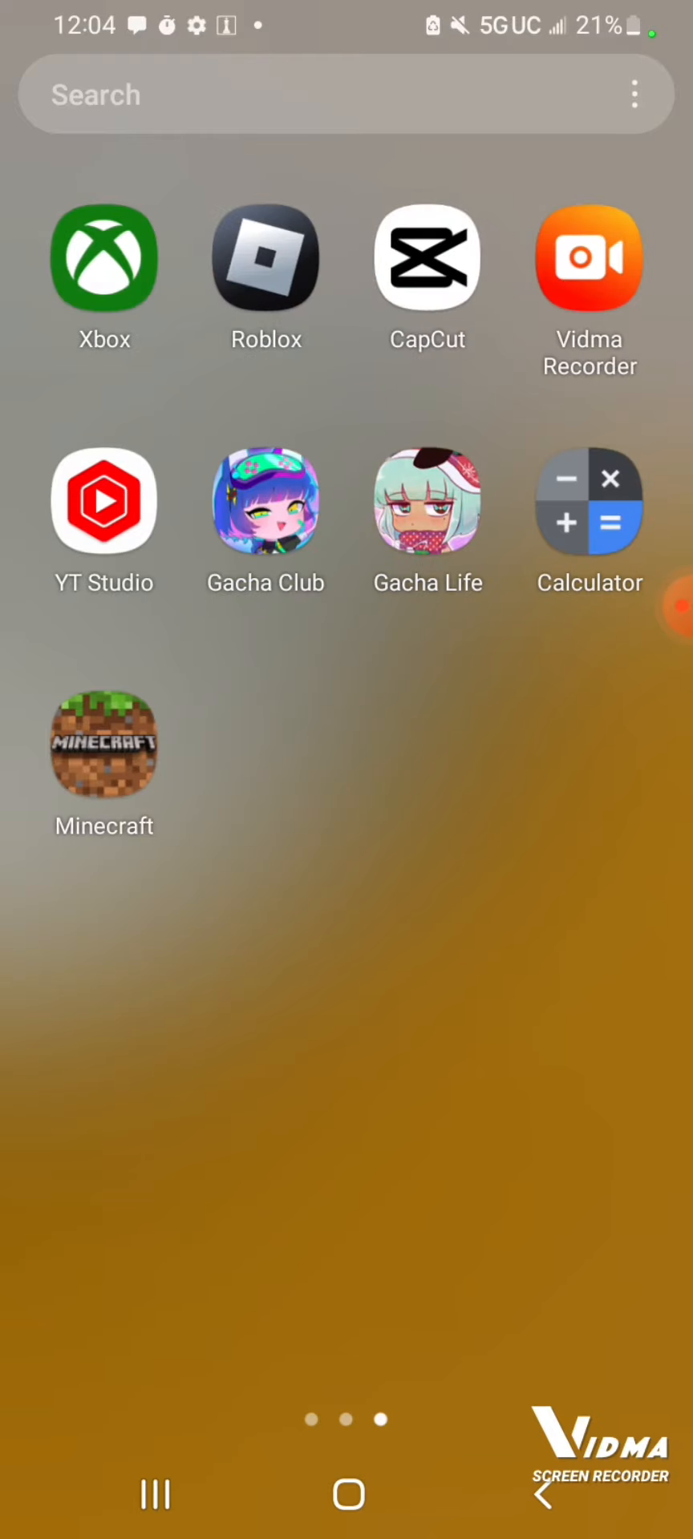
pyautogui.hscroll(-3)
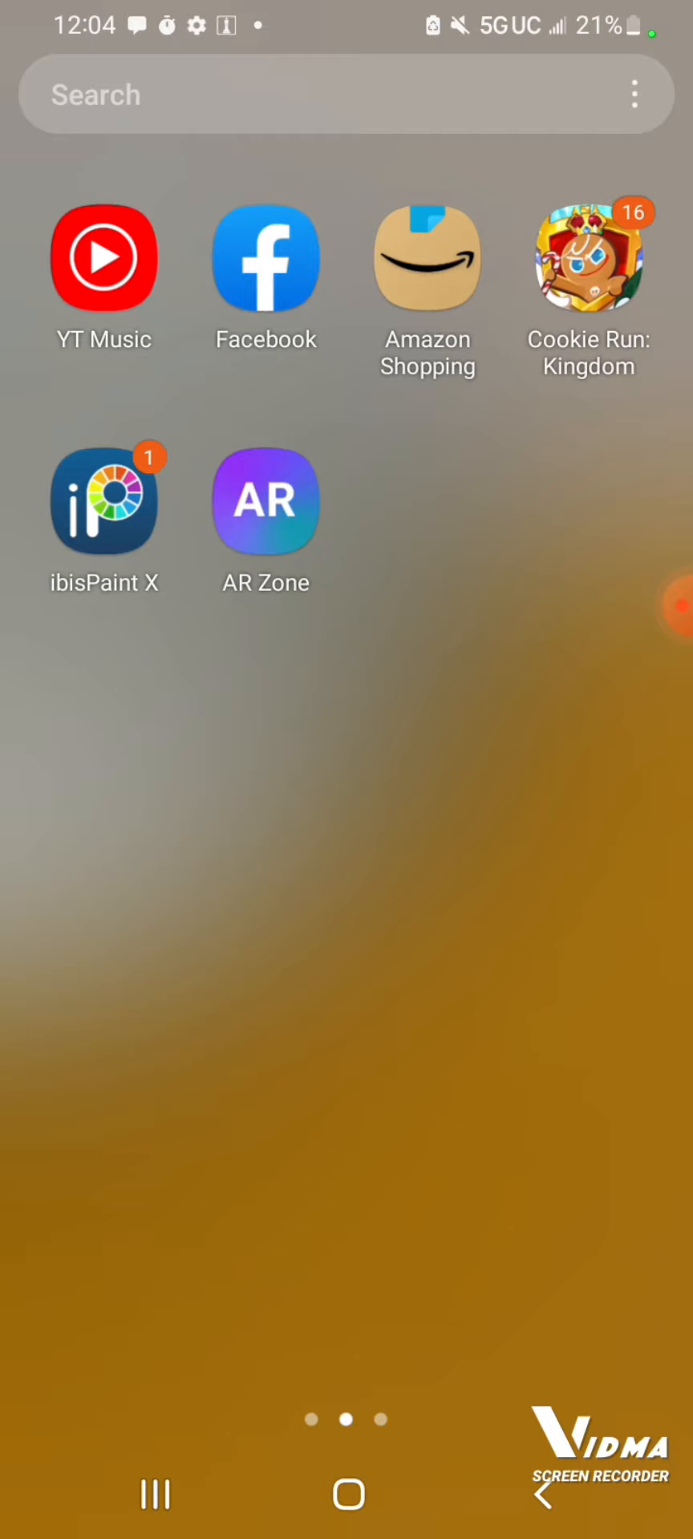